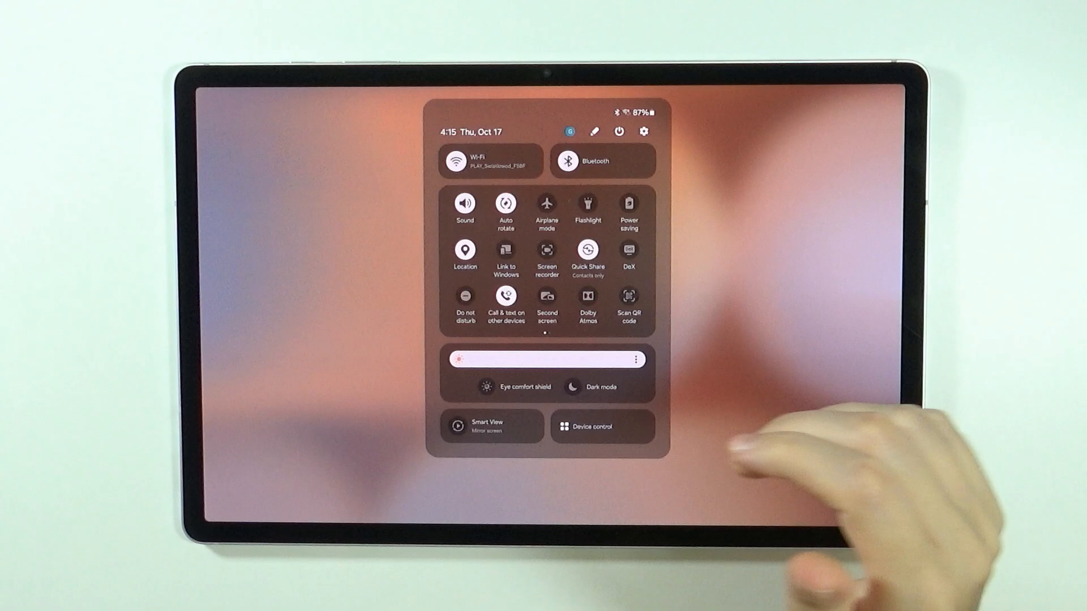
Open the power menu from quick settings to show Power off and Restart
click(617, 132)
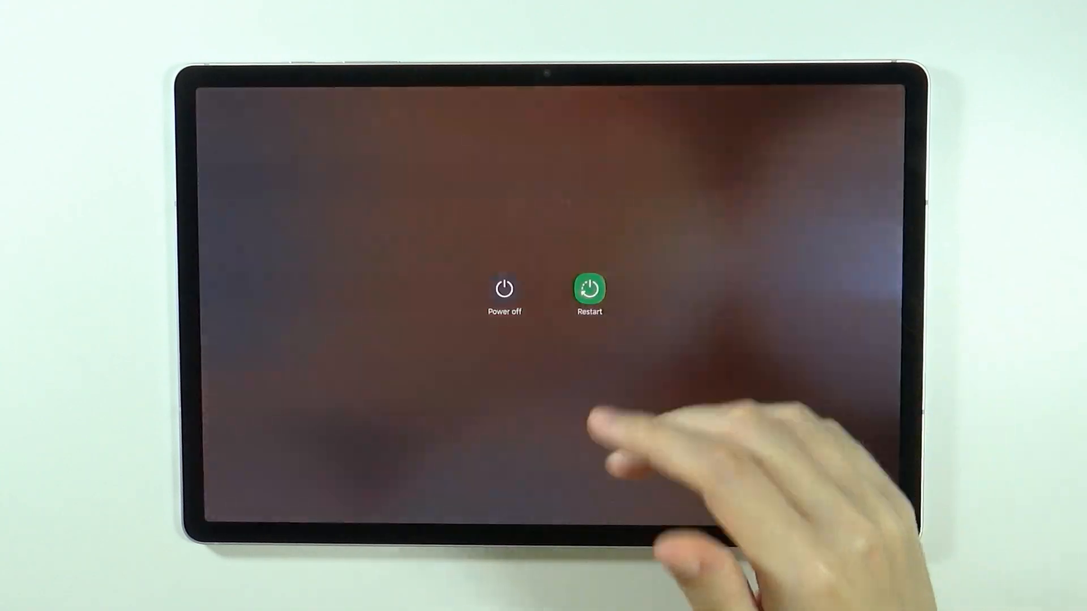